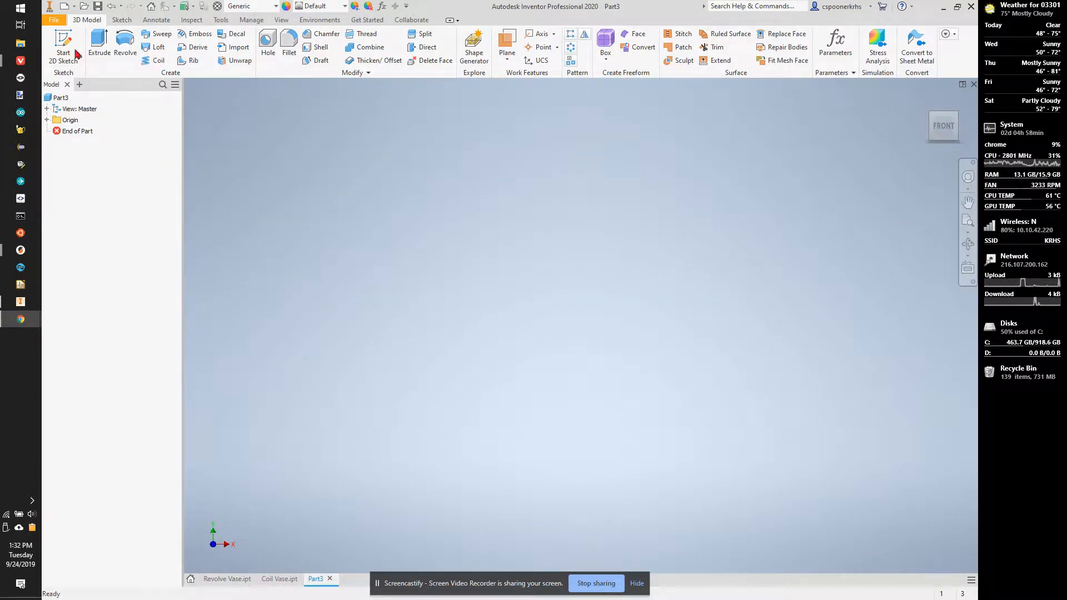
- Sketch a 2-inch circle centred on the origin on the XZ plane and begin extruding it
click(62, 47)
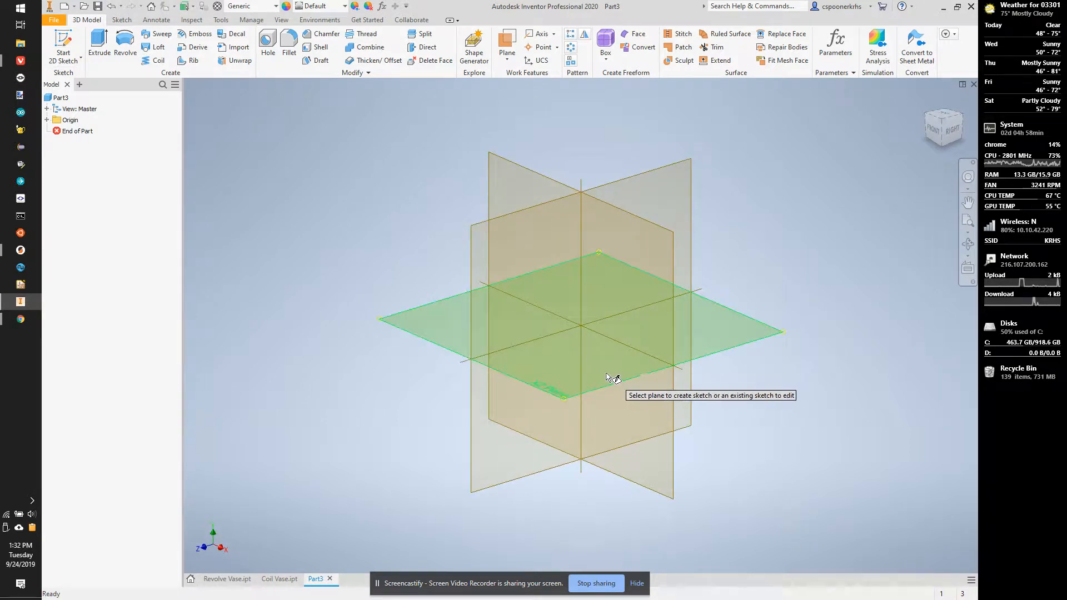
click(599, 327)
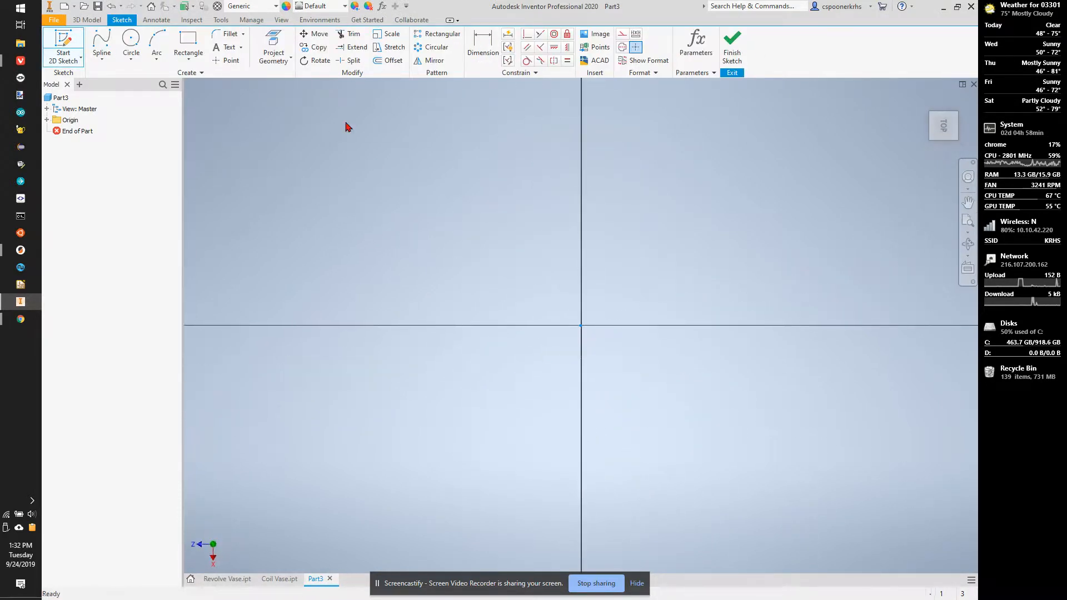
click(131, 46)
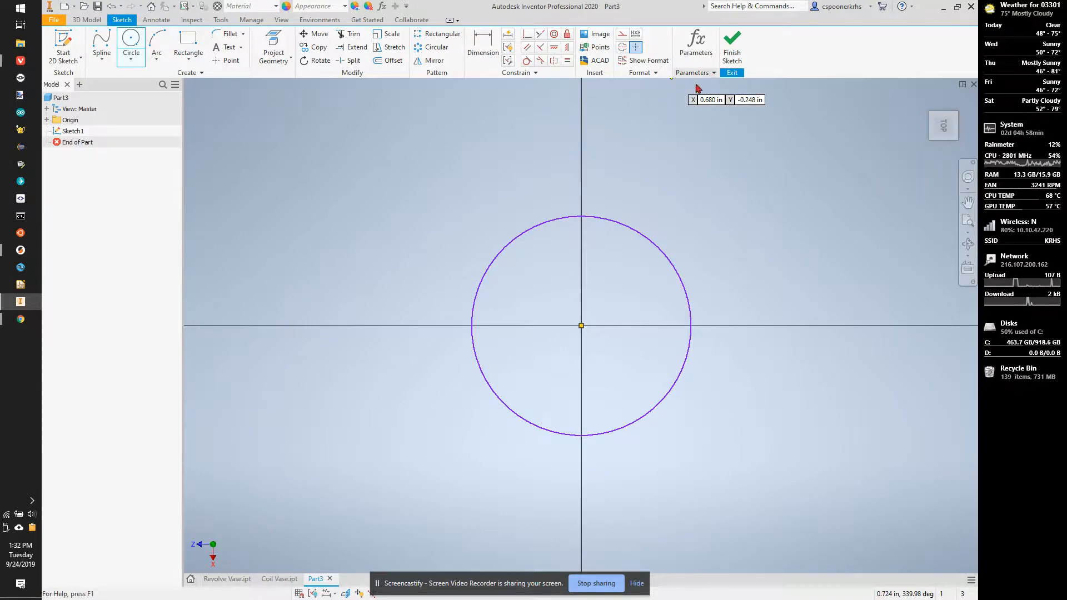
click(482, 38)
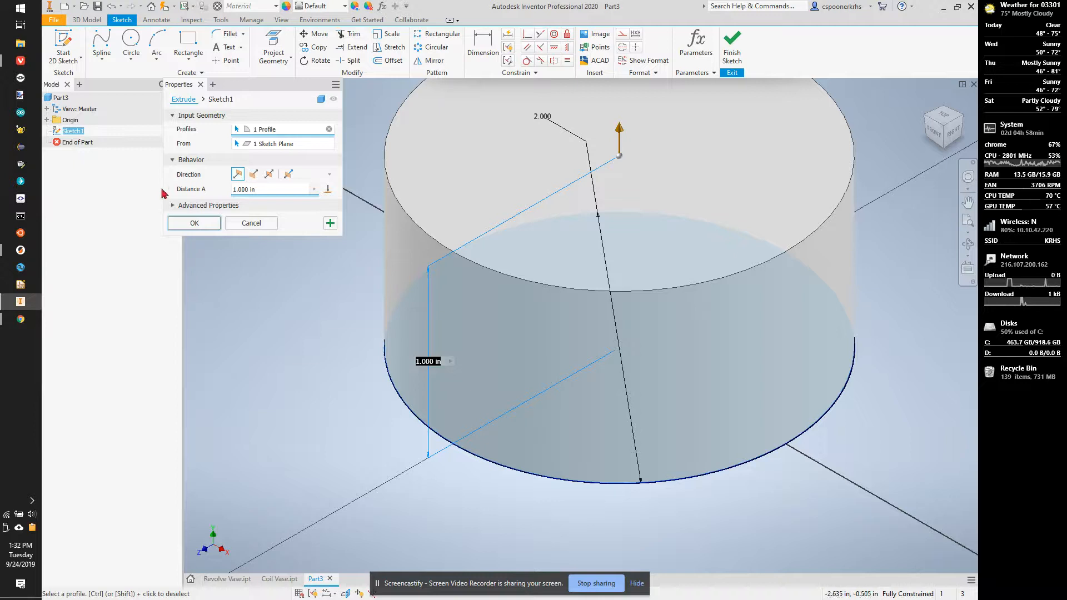
- Extrude the circle 1 in with Taper A -10 degrees under Advanced Properties
click(207, 205)
text(-5)
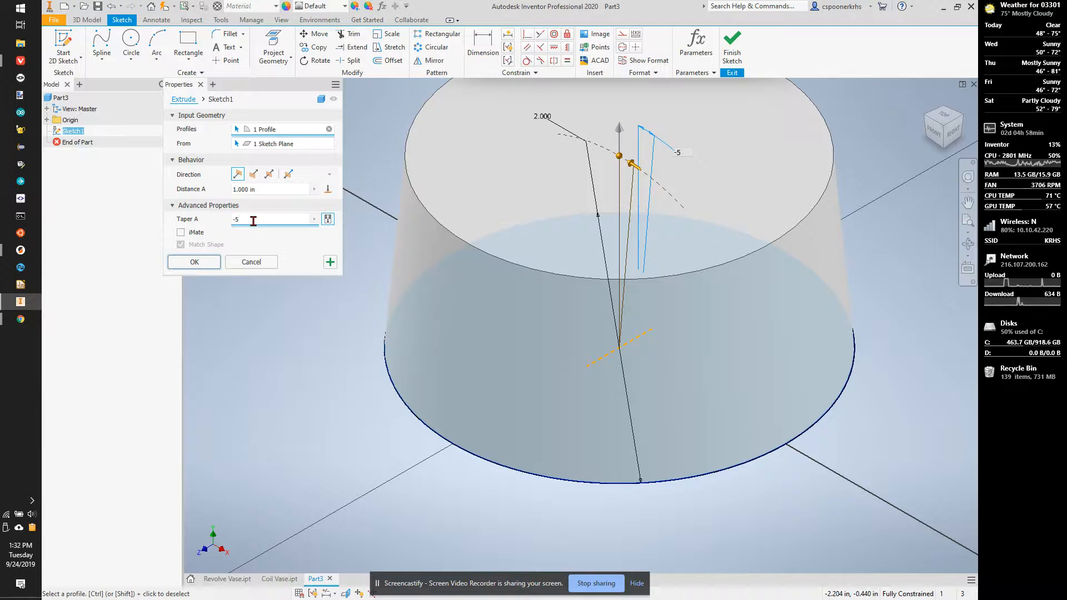
text(-10)
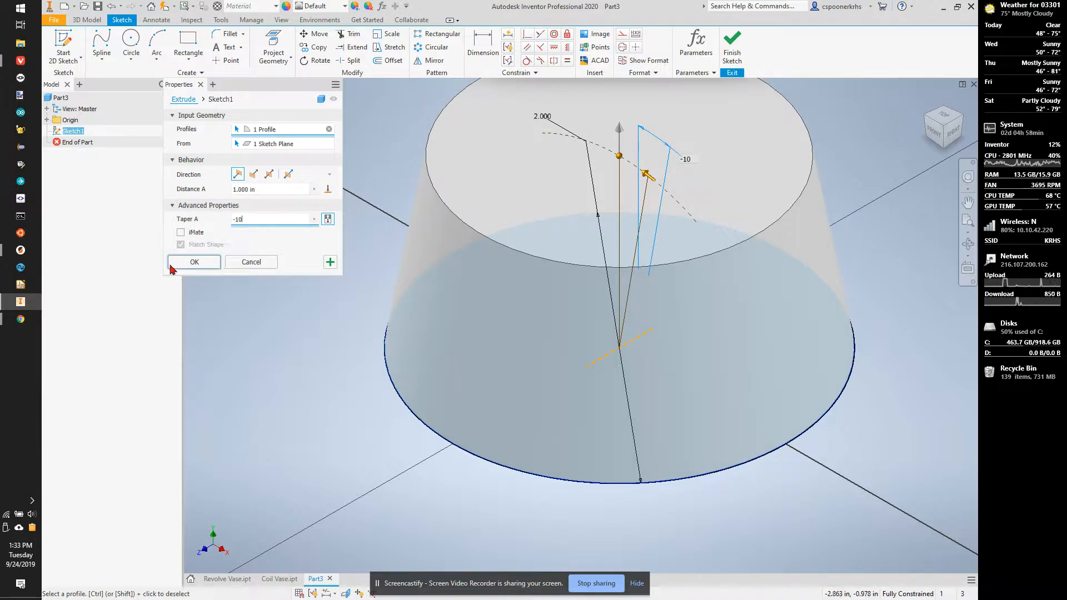
click(193, 262)
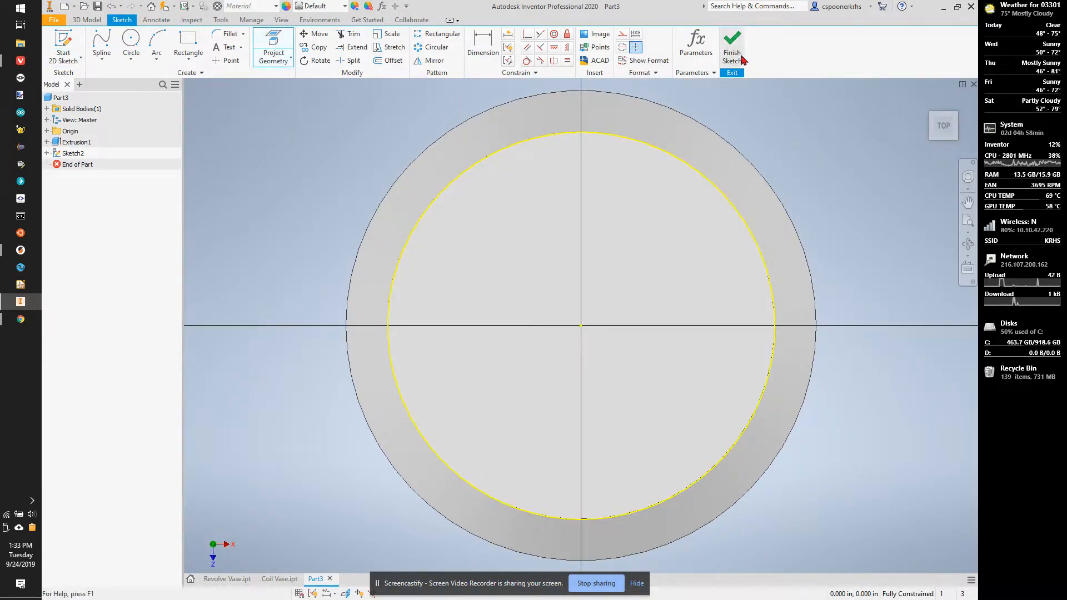
- Extrude the projected top rim 1 in with a 7 degree outward taper
click(731, 45)
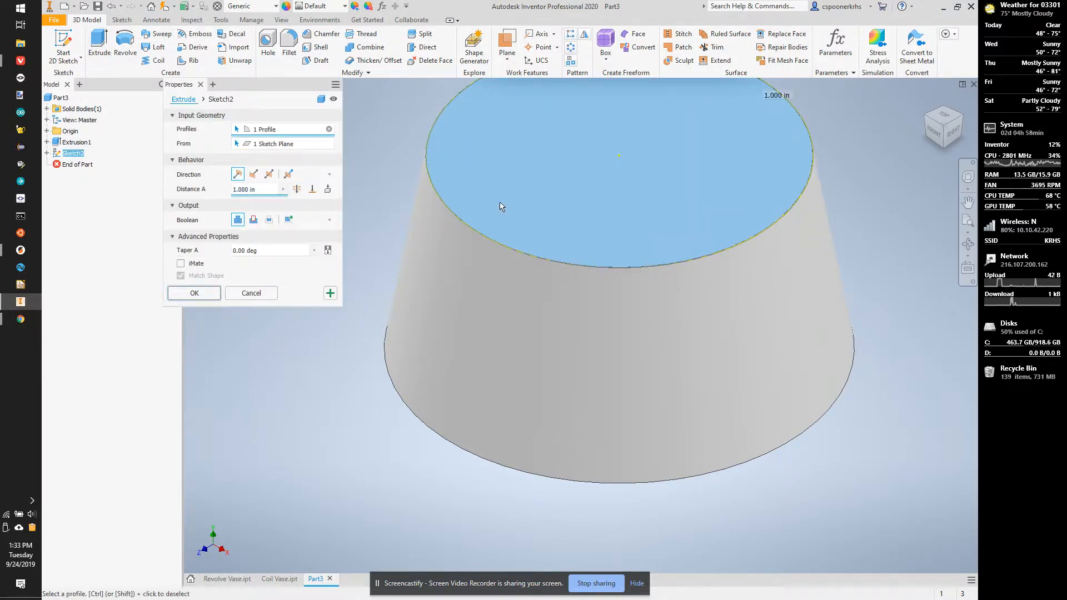
click(270, 250)
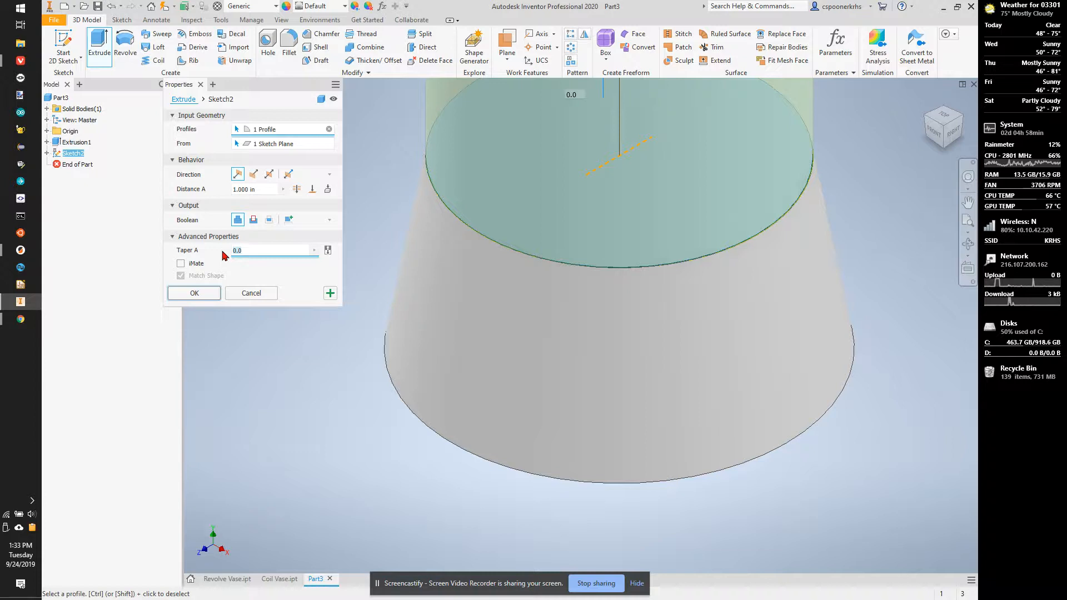
text(7)
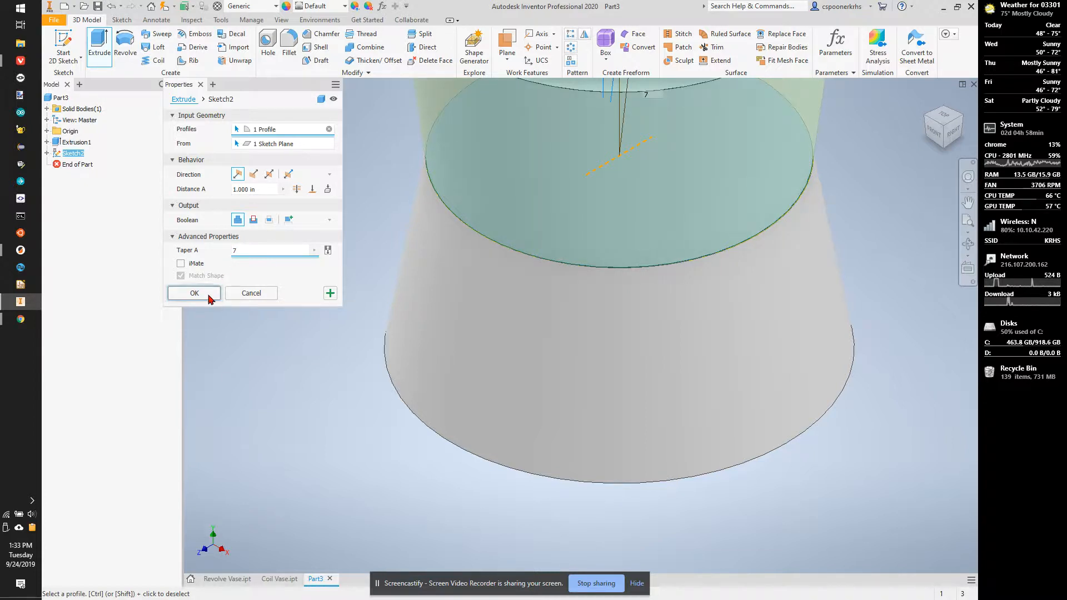
click(194, 292)
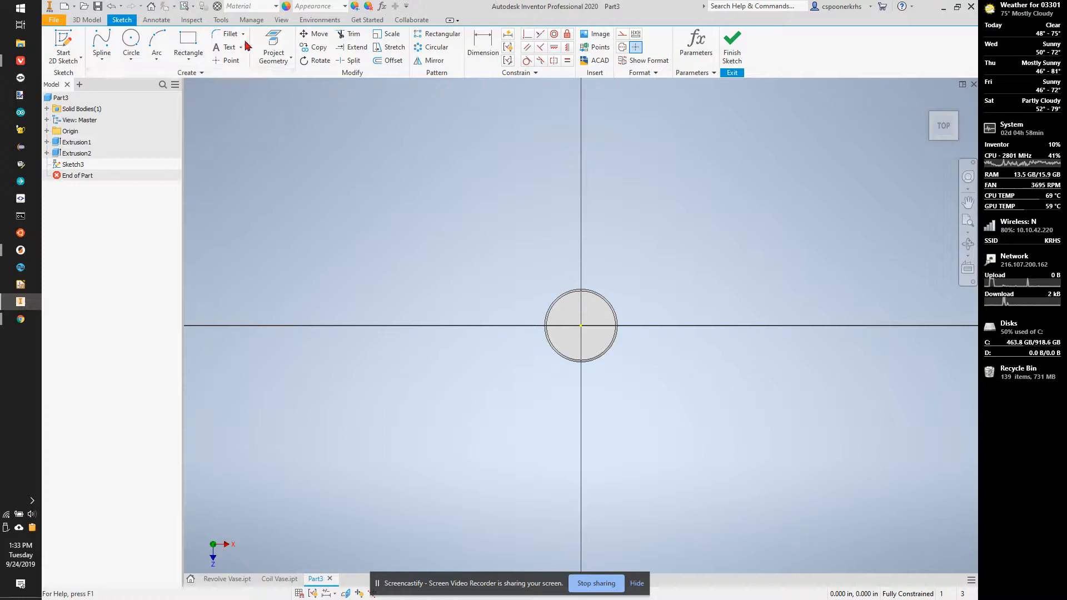
- Project the top rim and extrude it 1 in with a -15 degree taper
click(273, 48)
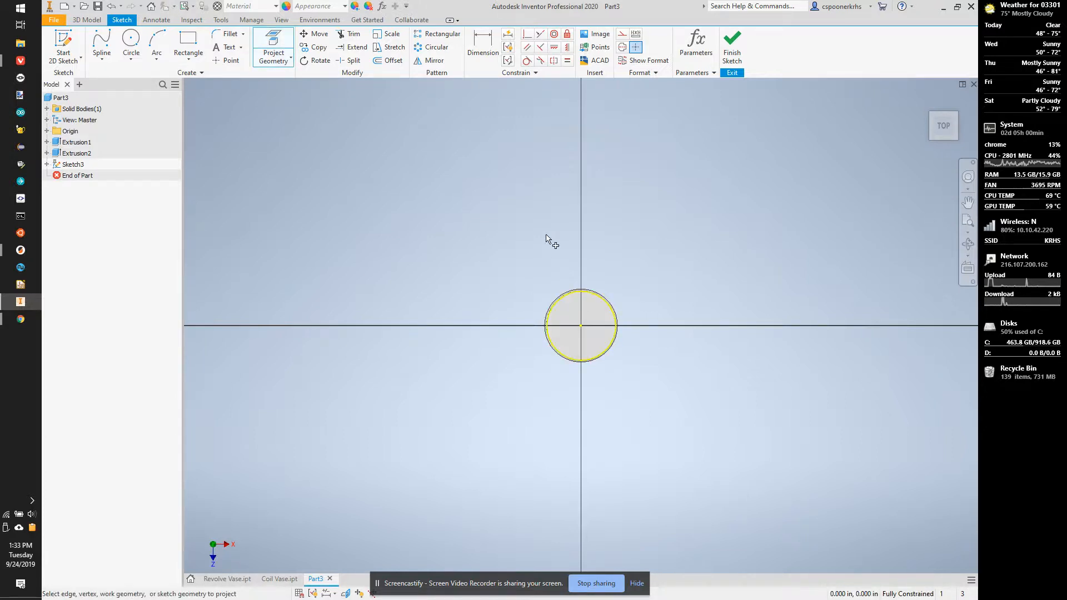
click(731, 45)
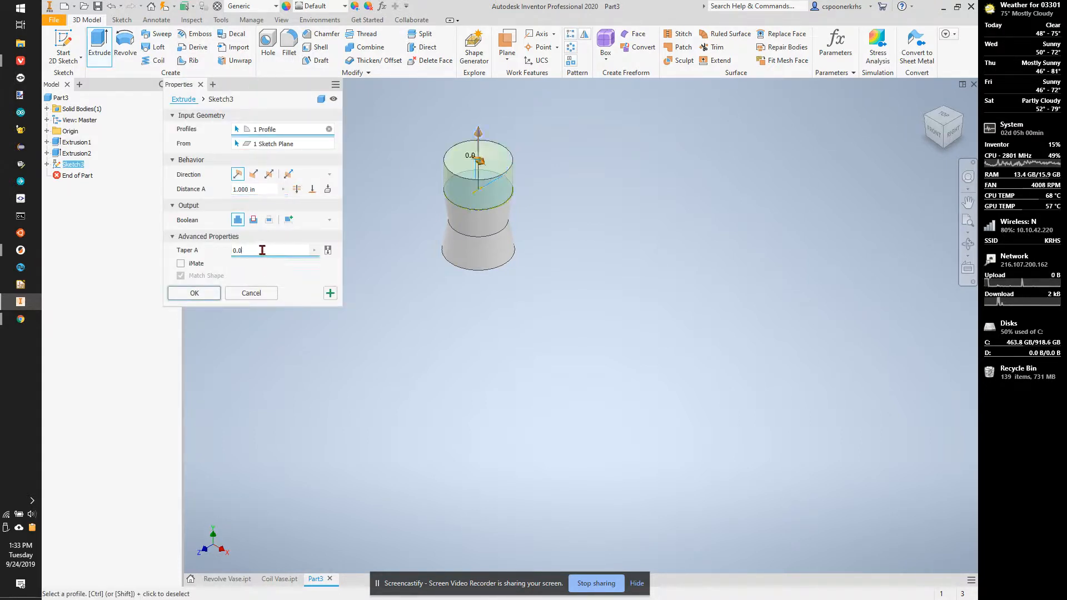
click(272, 250)
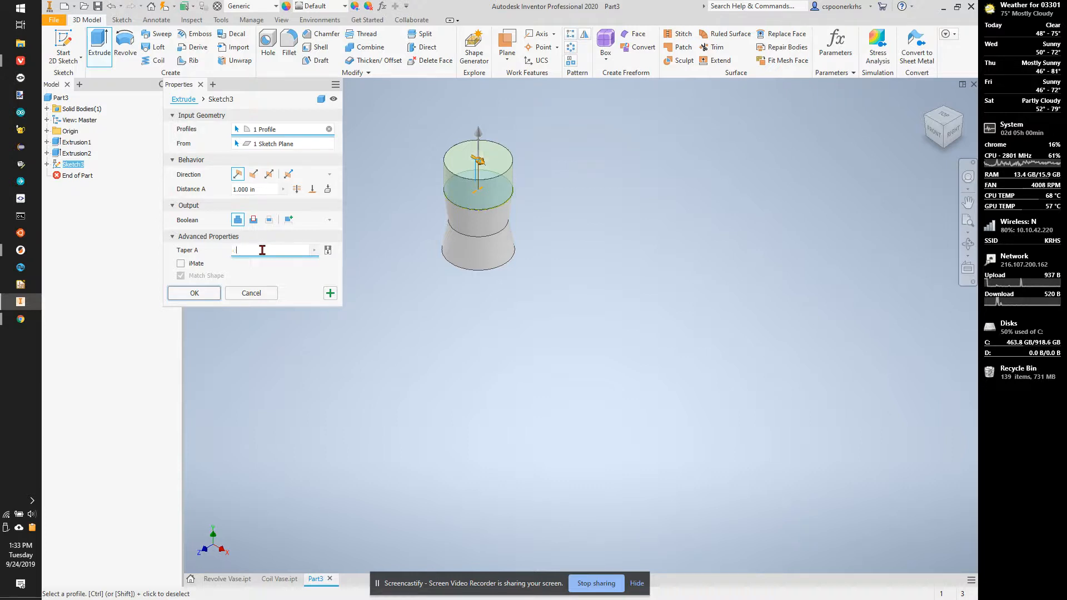
text(-15)
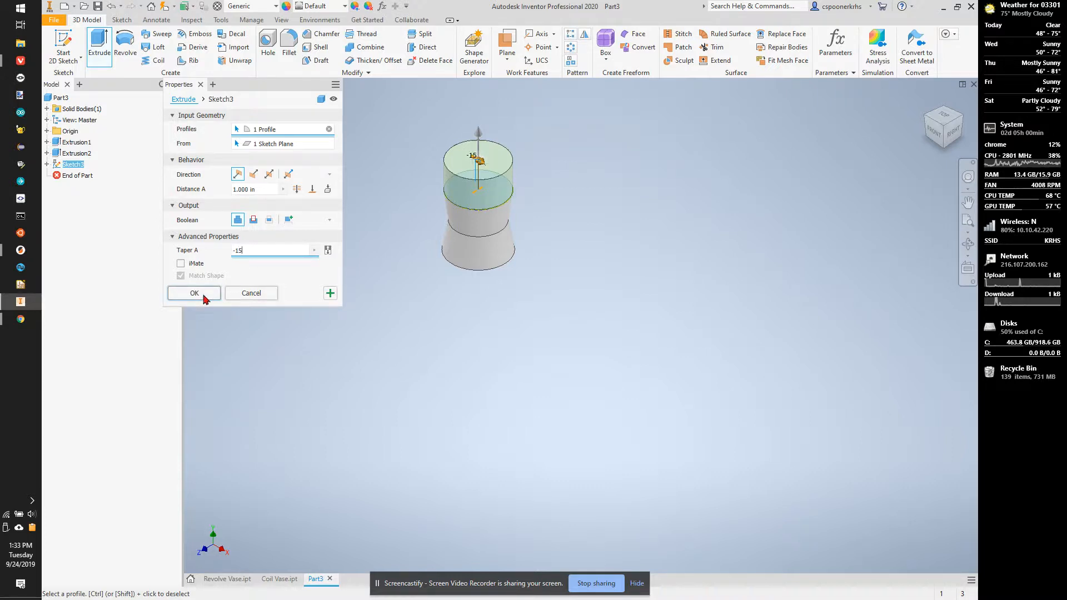
click(194, 292)
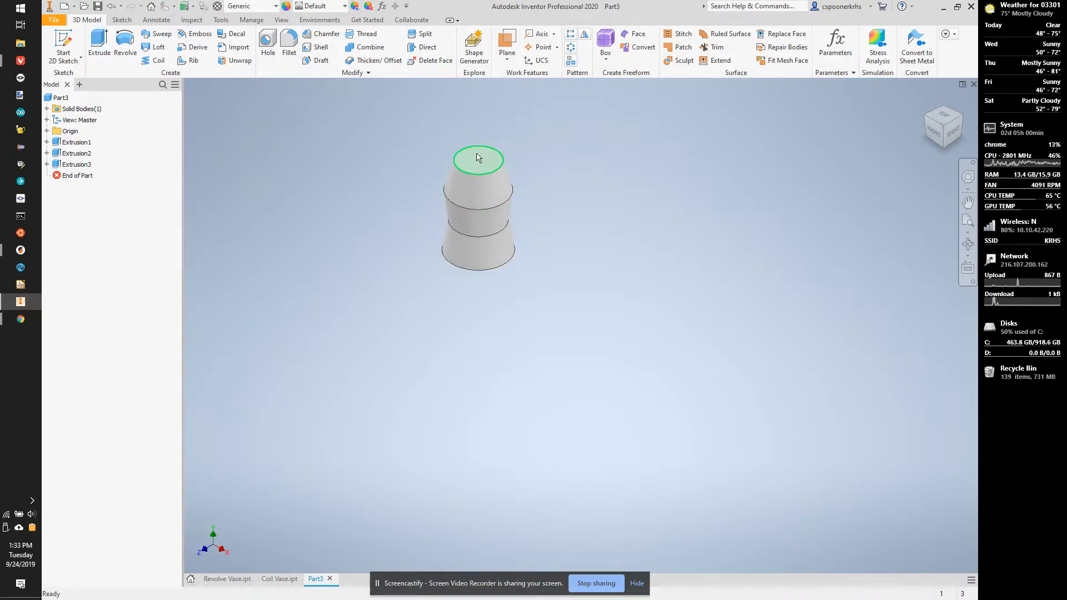
- Project the top rim and extrude it 1 in with a 3 degree taper
click(477, 158)
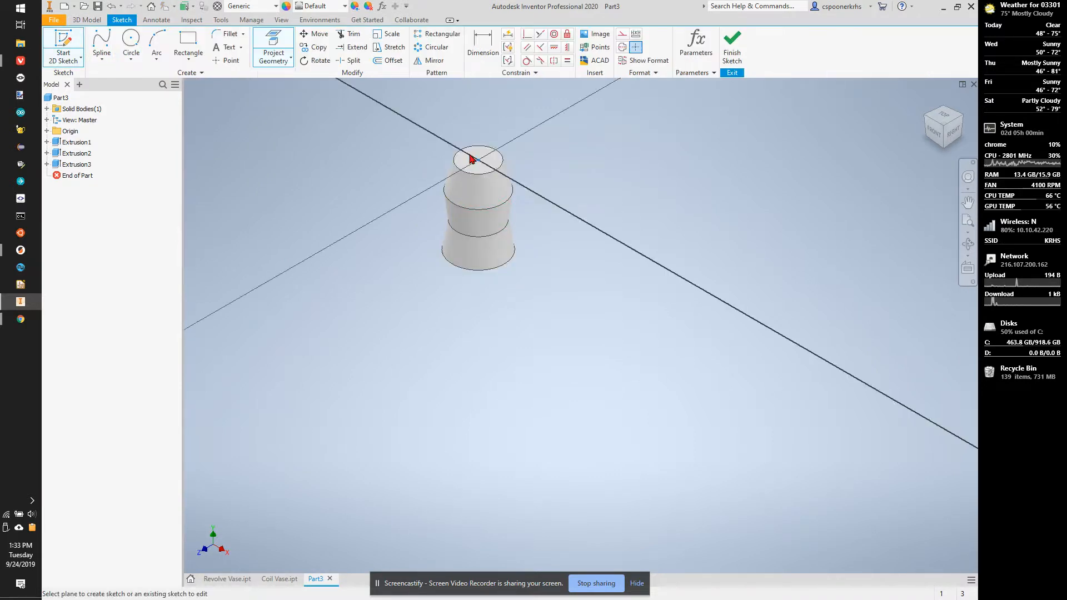
click(477, 160)
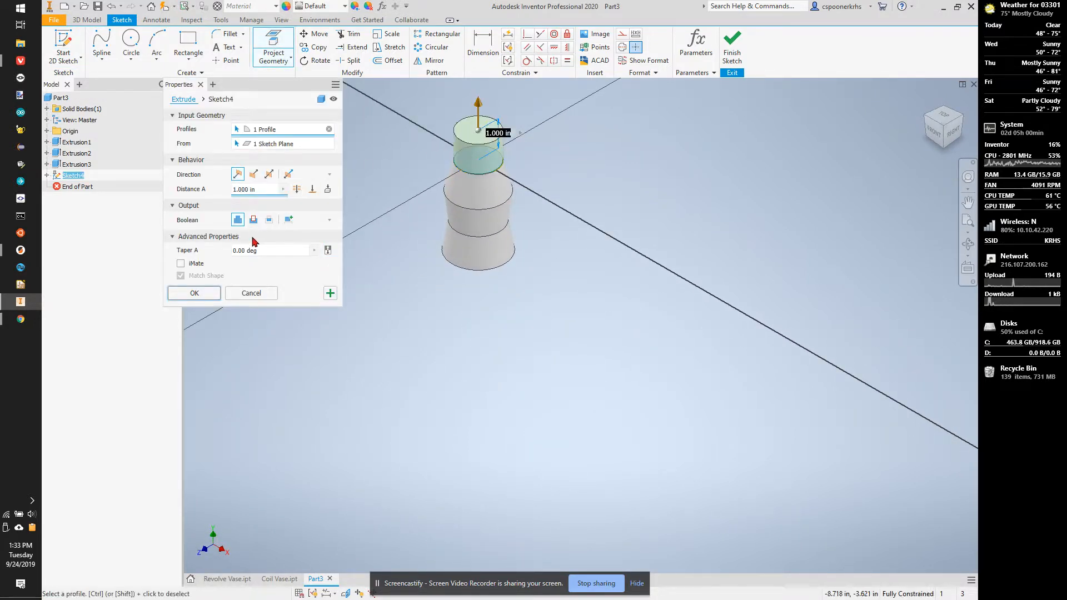
click(269, 250)
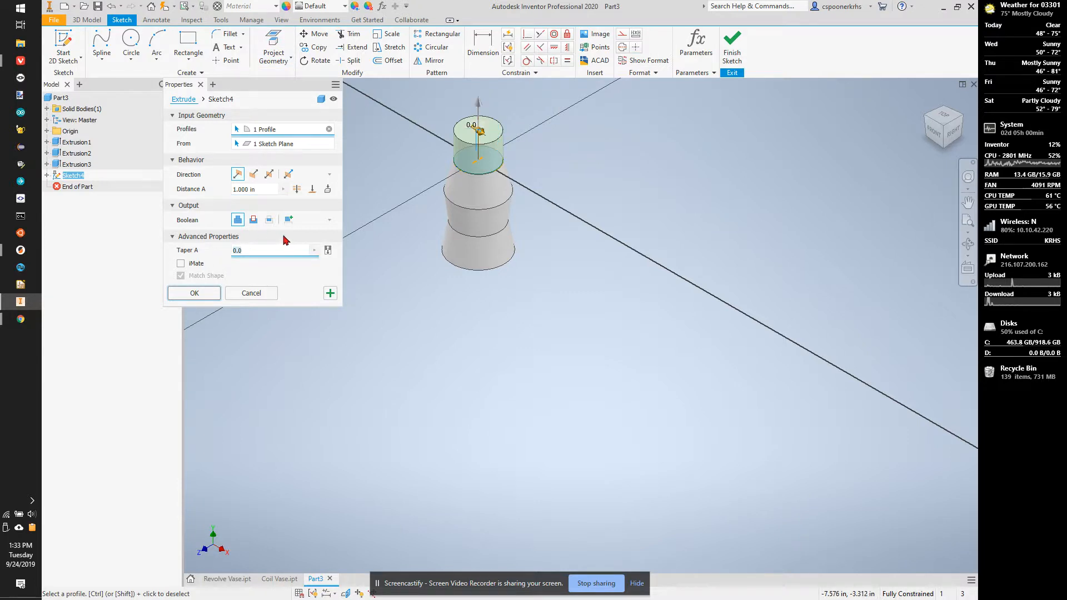
text(-3)
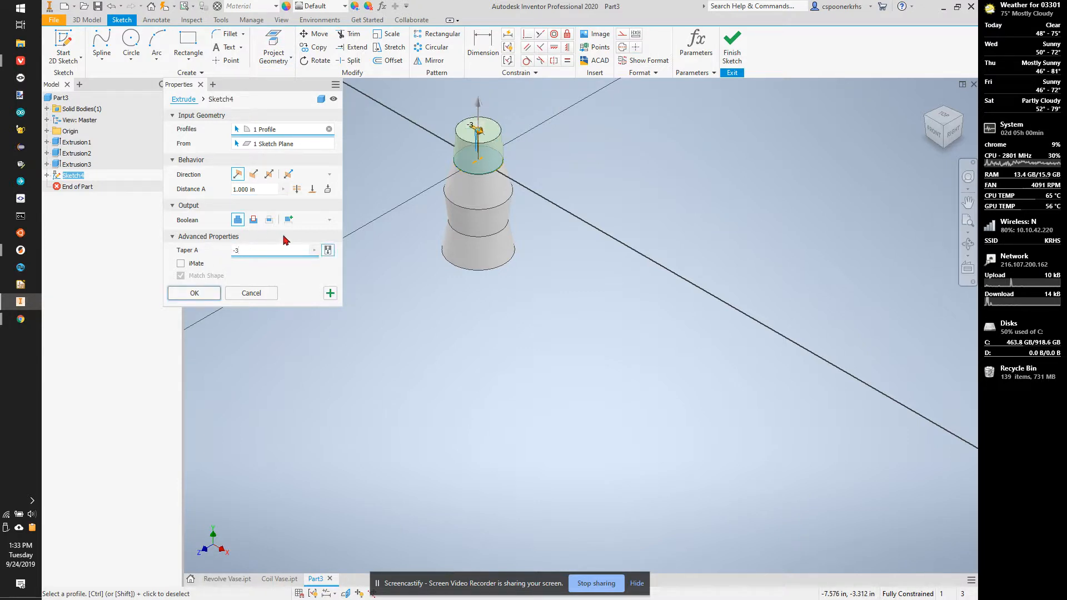
text(3)
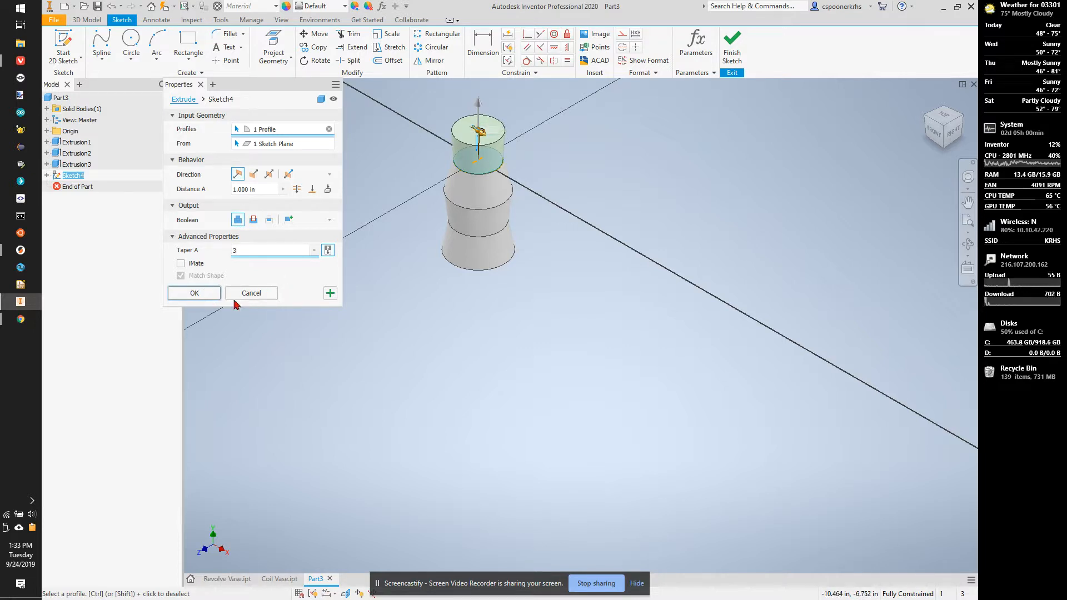
click(194, 292)
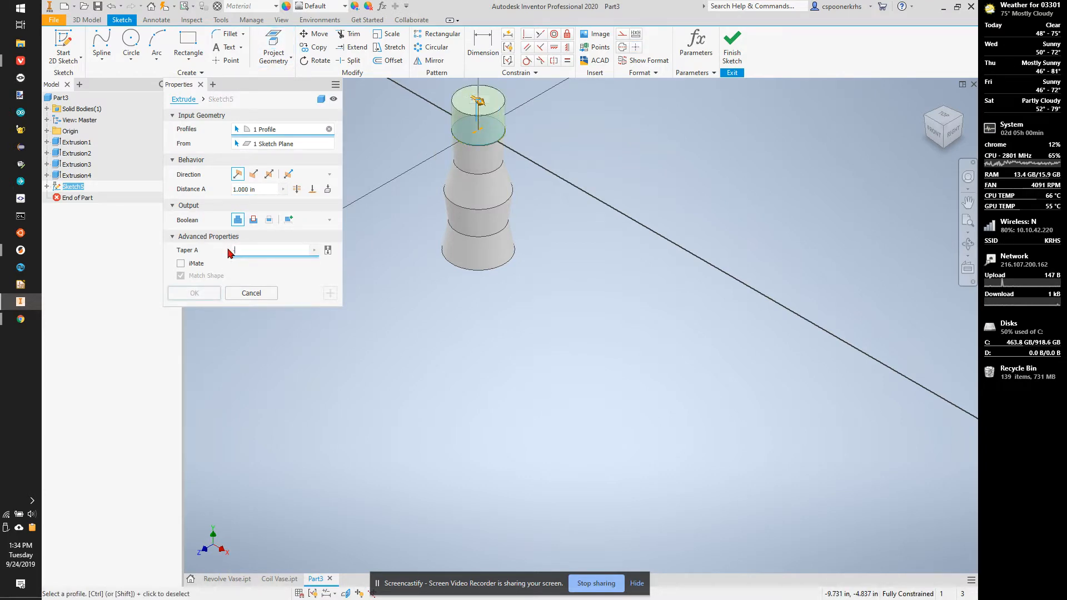
- Extrude the fifth rim 1 in with a -15 degree taper, completing five tiers
text(-15)
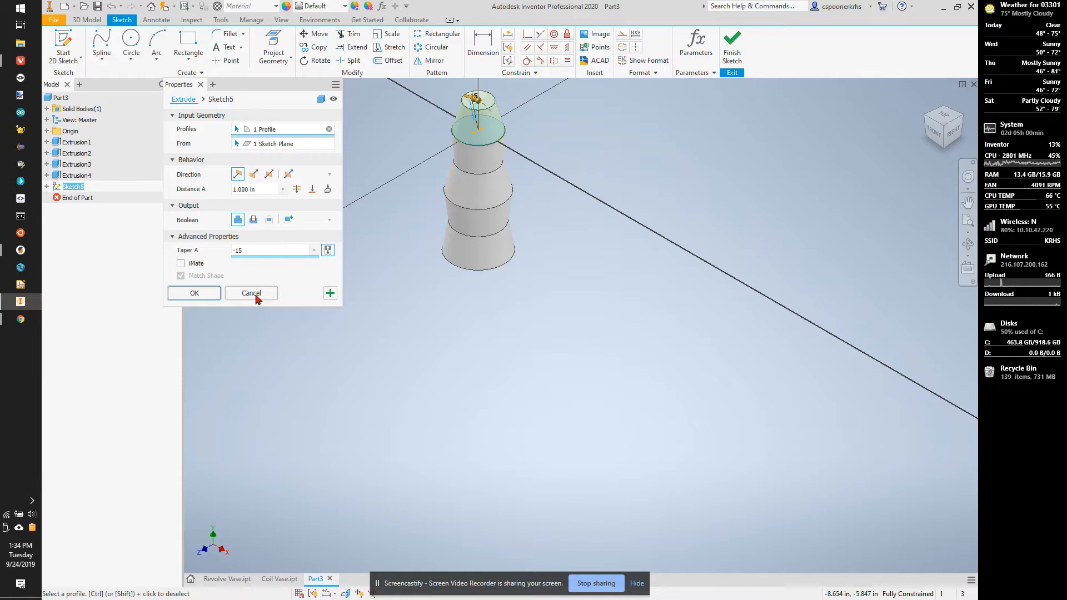
click(193, 292)
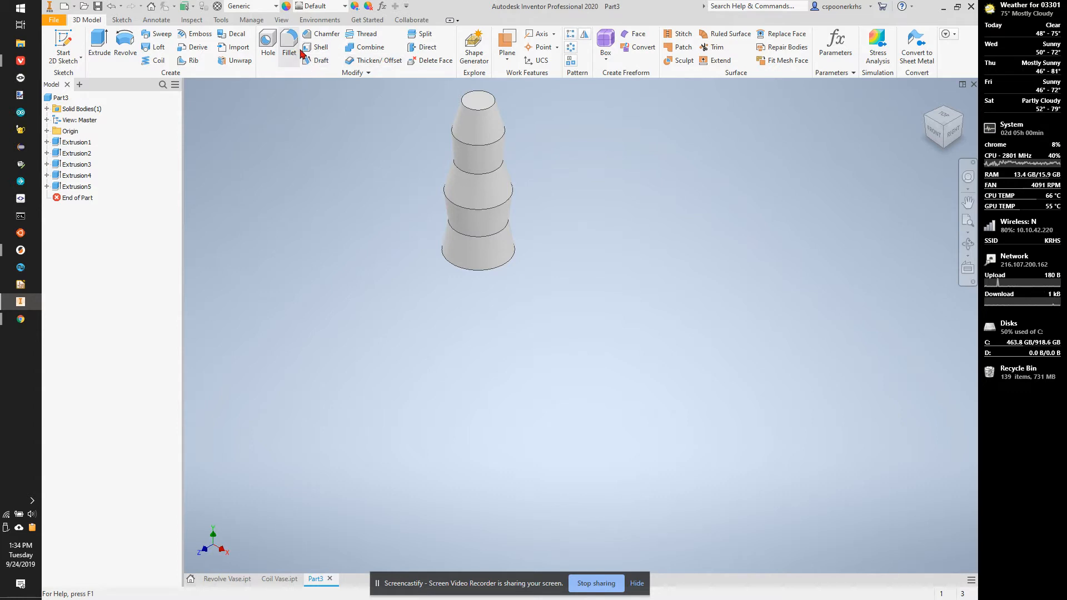
- Shell the vase to a .5mm wall, removing the top face to leave it open
click(320, 47)
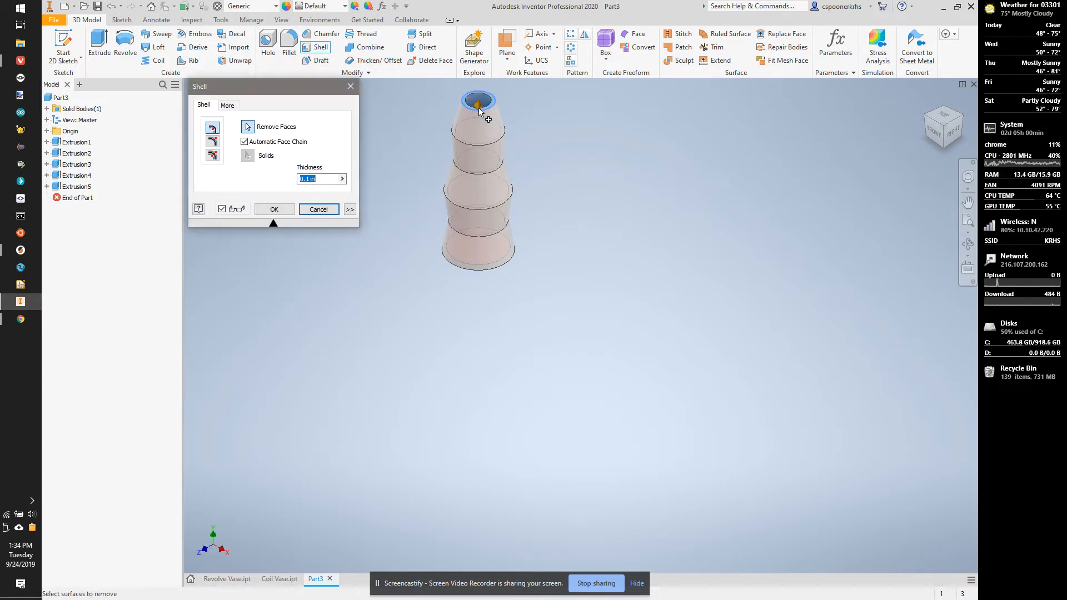
click(317, 179)
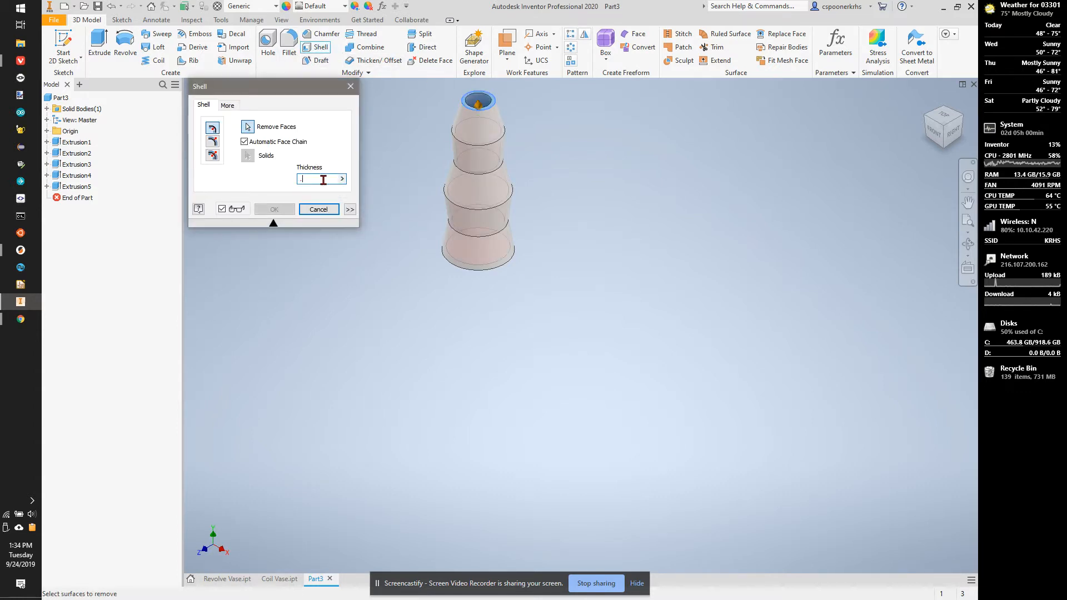
text(.5mm)
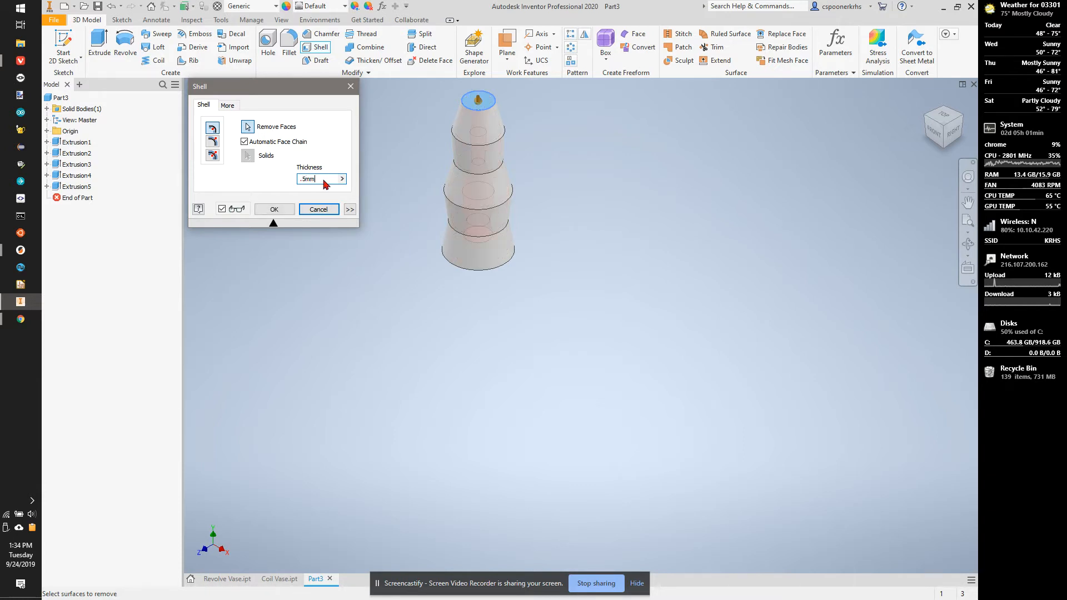
click(273, 209)
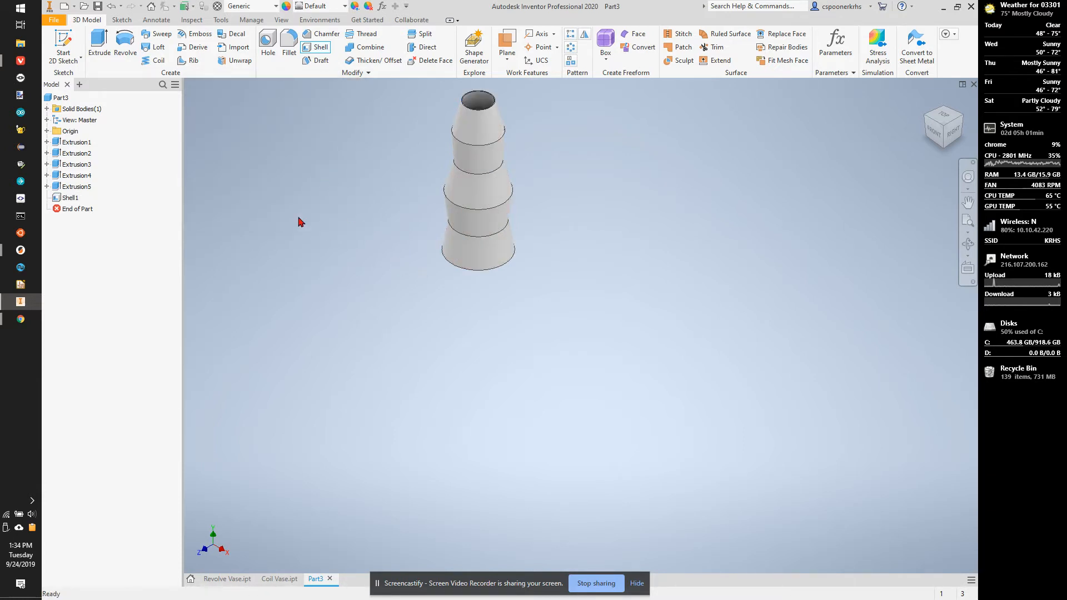
click(454, 201)
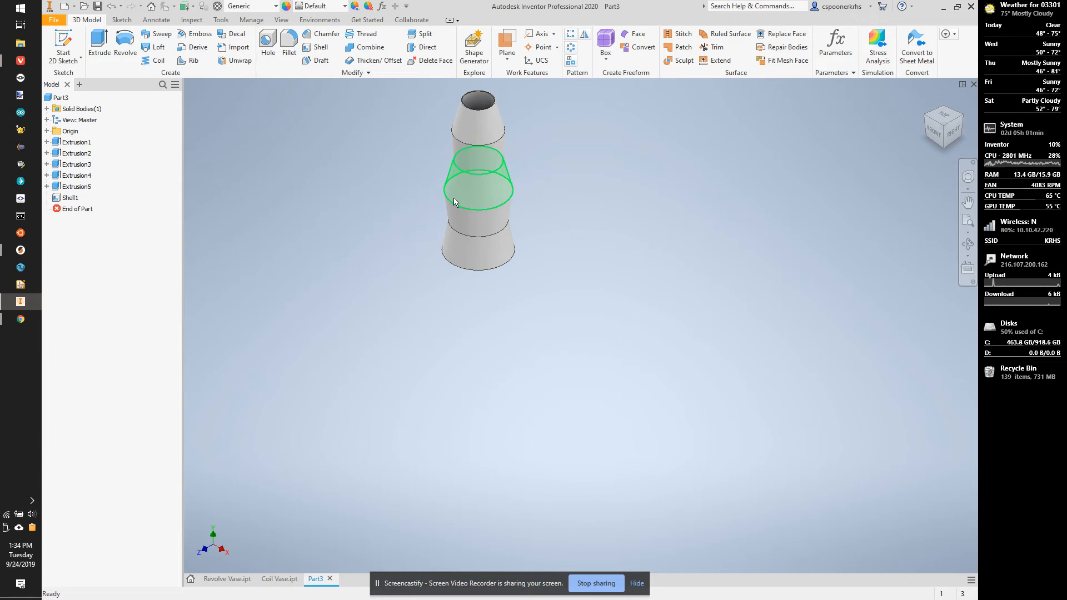